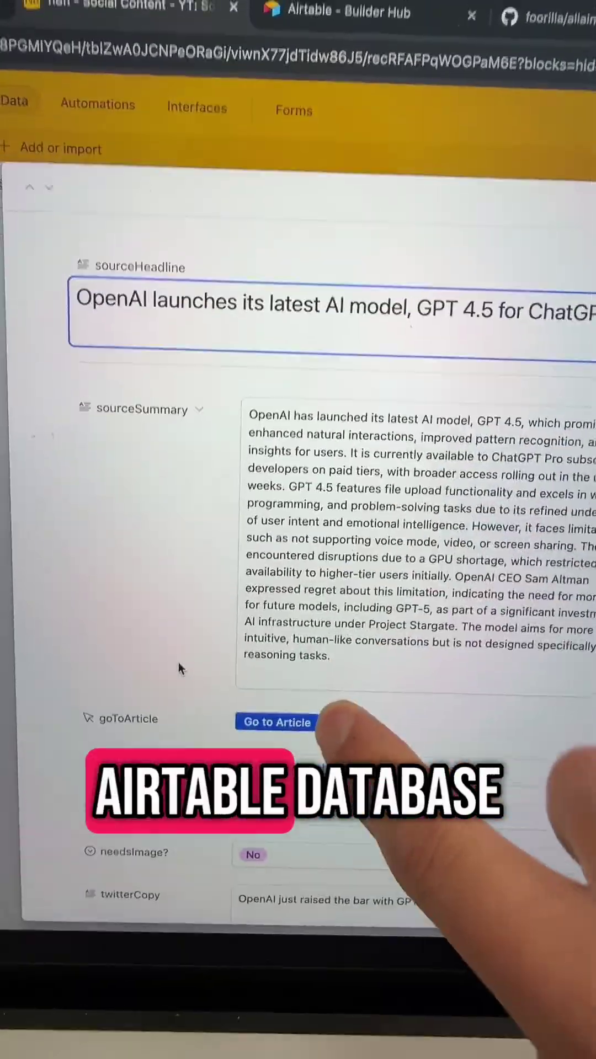
{"action": "scroll", "scroll_direction": "down", "scroll_amount": 3}
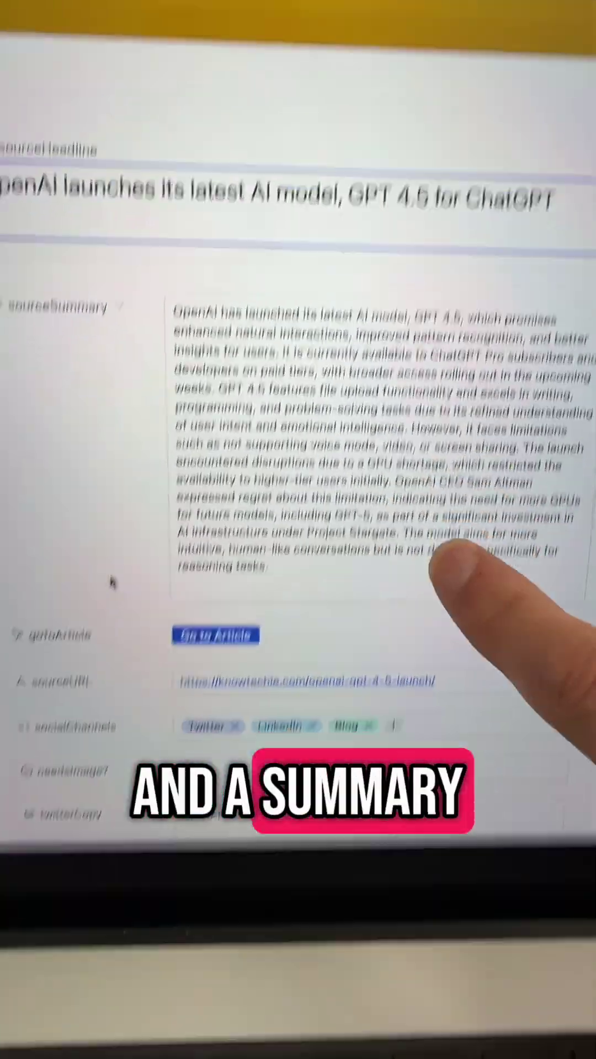